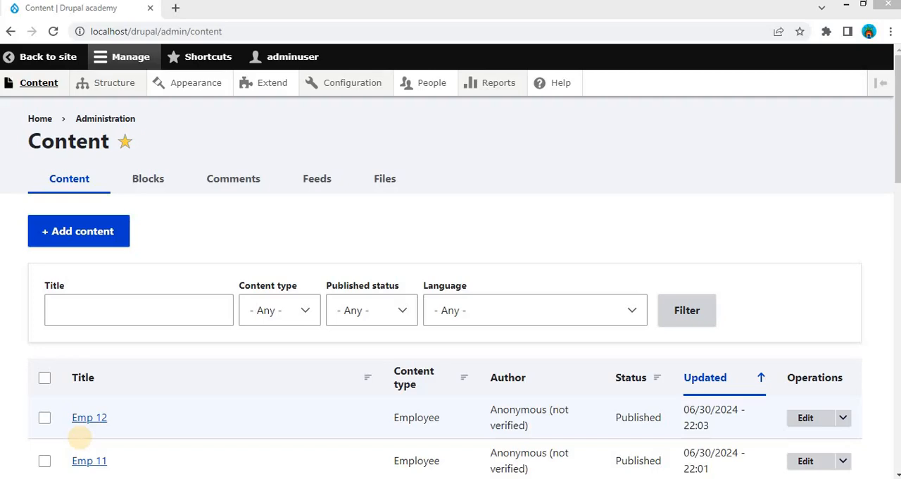
pyautogui.moveTo(83, 442)
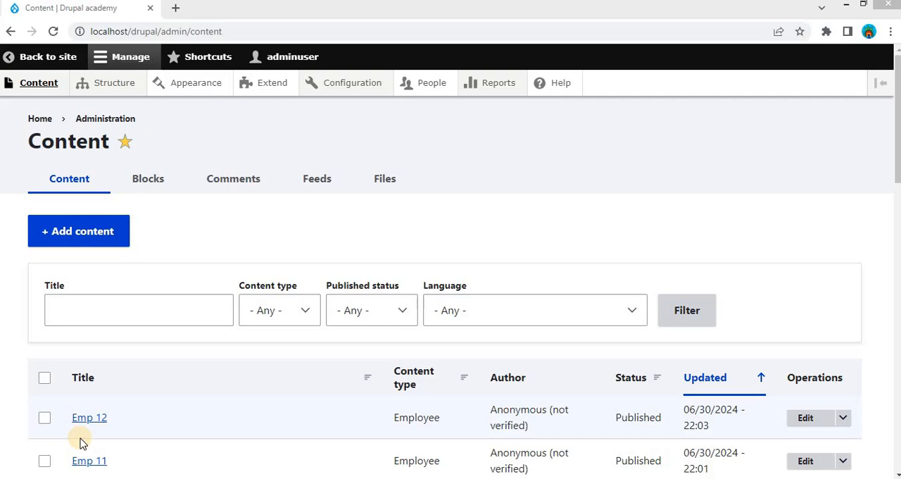
pyautogui.moveTo(138, 439)
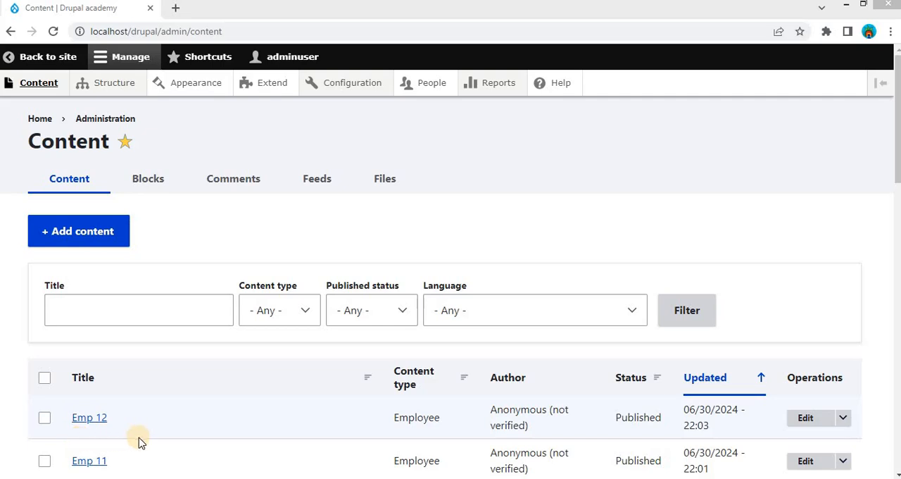
pyautogui.moveTo(109, 447)
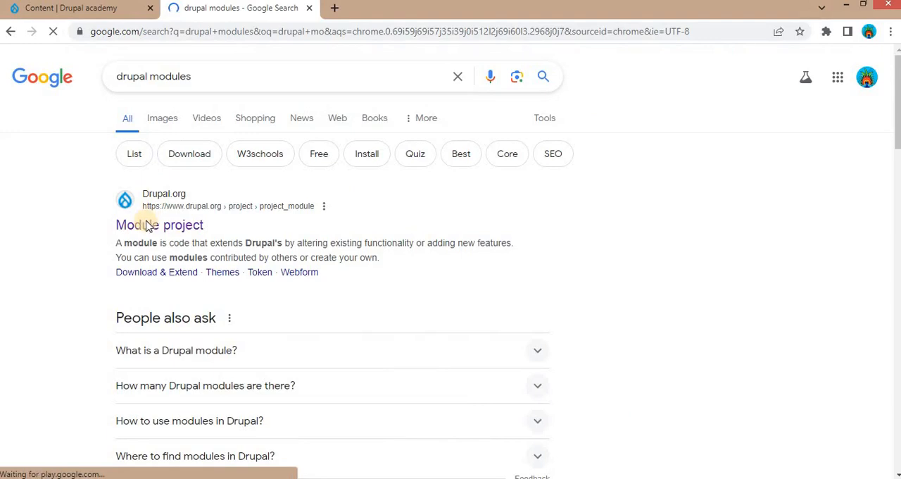
# Follow the web-search result to Drupal.org's Module project listing.
pyautogui.click(159, 223)
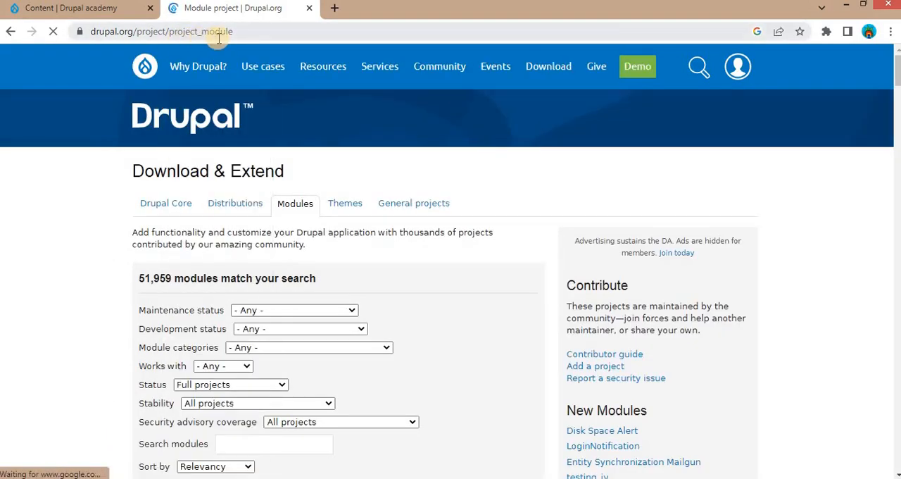
# Search the Drupal.org module listing for 'views infinite scroll' and review the 20 results.
pyautogui.scroll(-3)
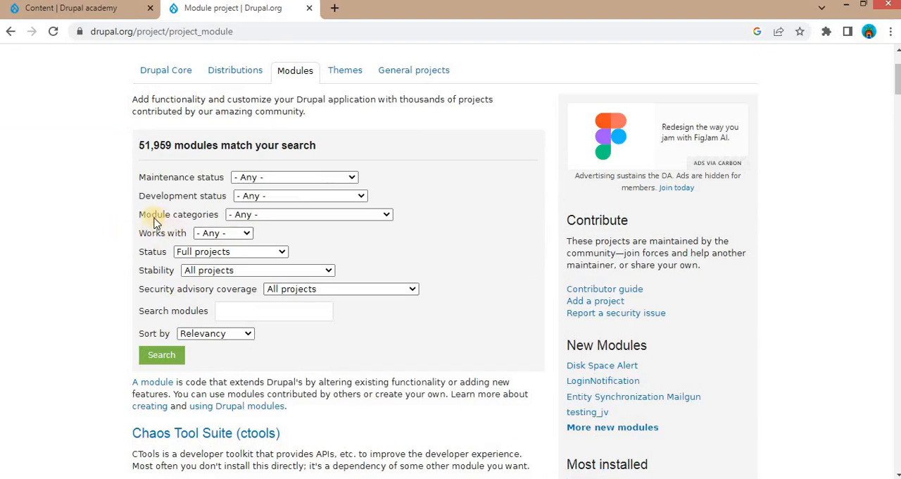
pyautogui.moveTo(146, 259)
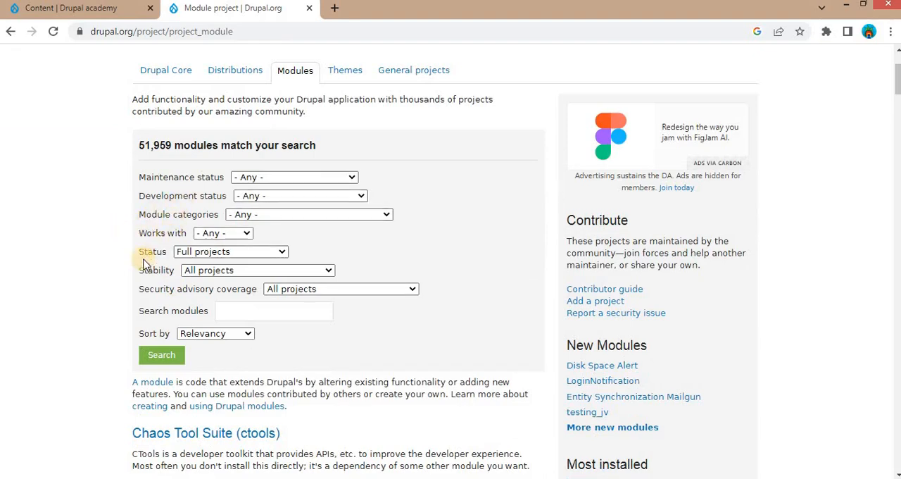
pyautogui.click(273, 310)
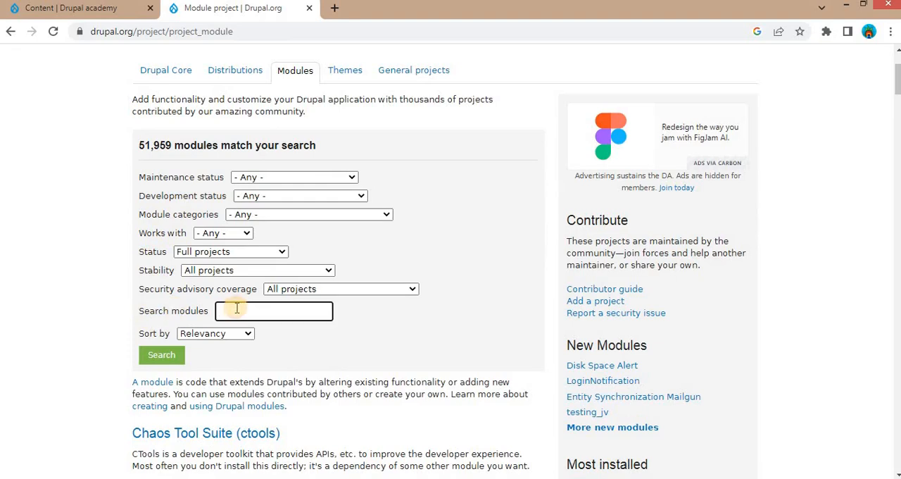
pyautogui.write('views')
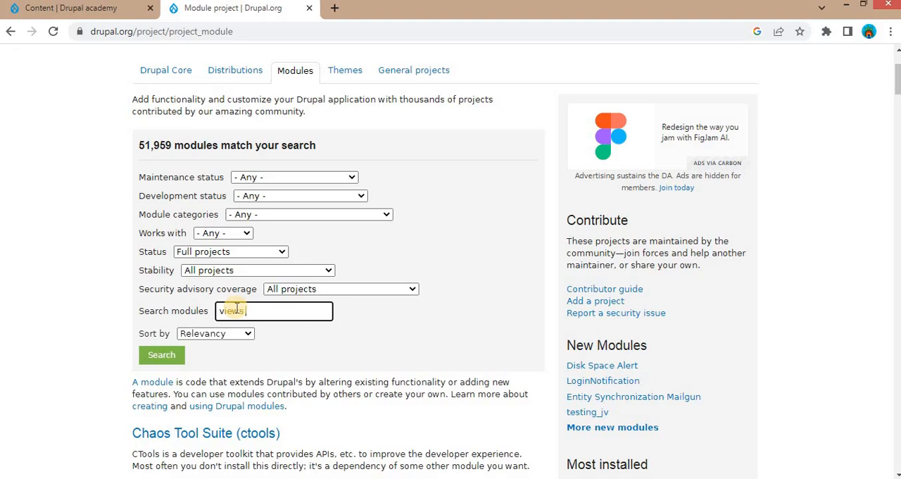
pyautogui.write('infinite scroll')
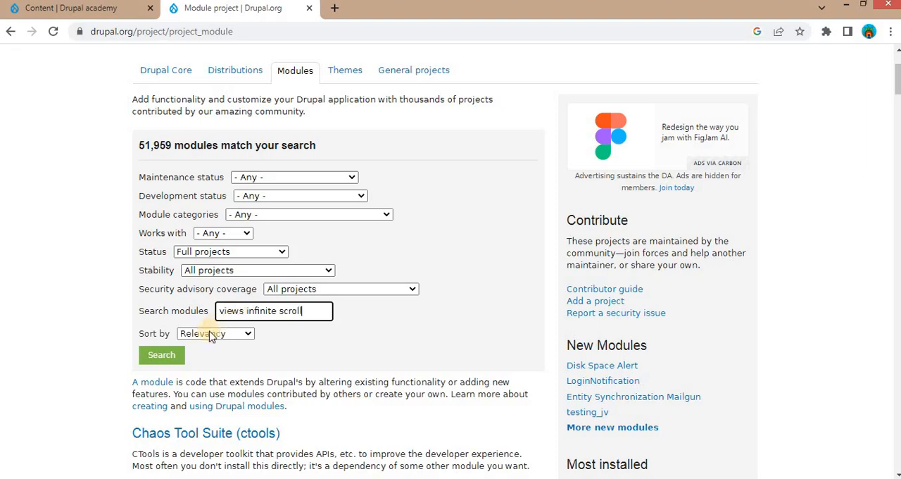
pyautogui.click(160, 355)
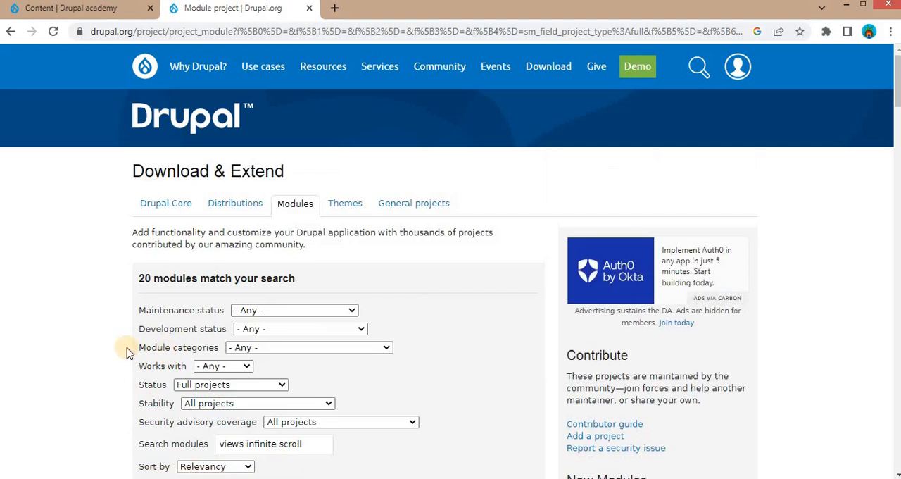
pyautogui.scroll(-3)
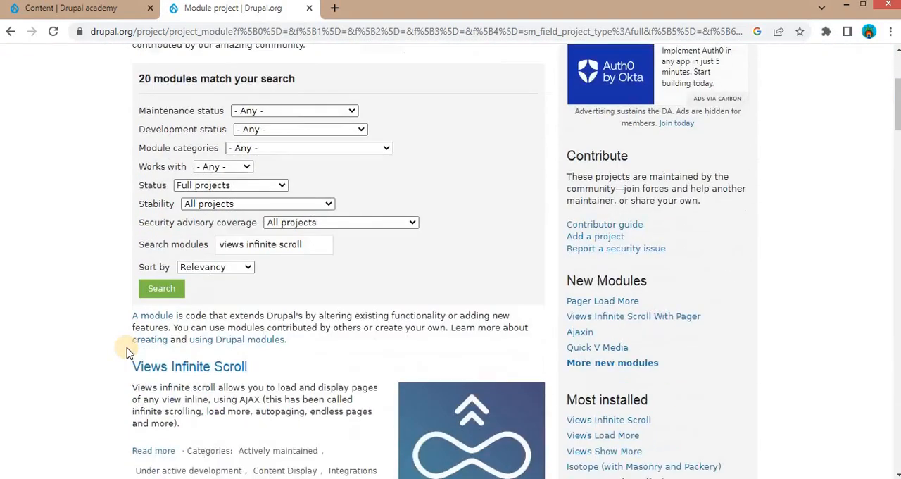
pyautogui.scroll(-3)
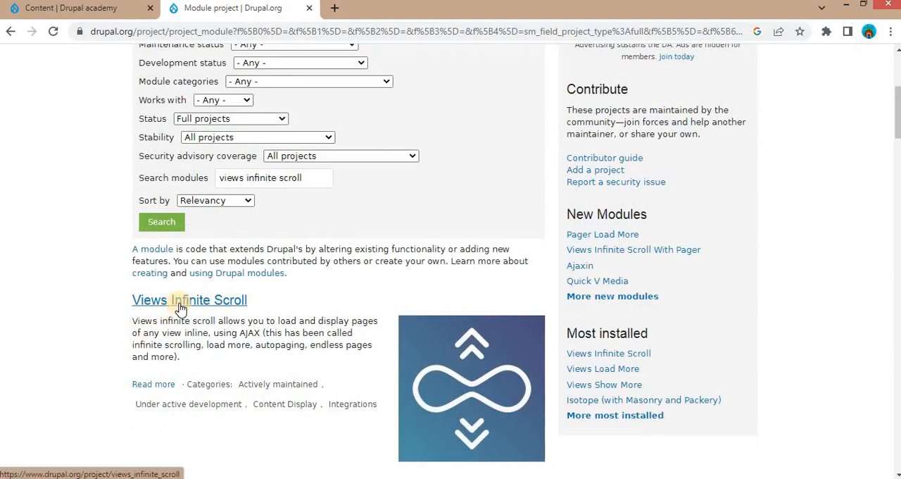
# Go to the Views Infinite Scroll project page and bring its Releases section into view.
pyautogui.click(188, 298)
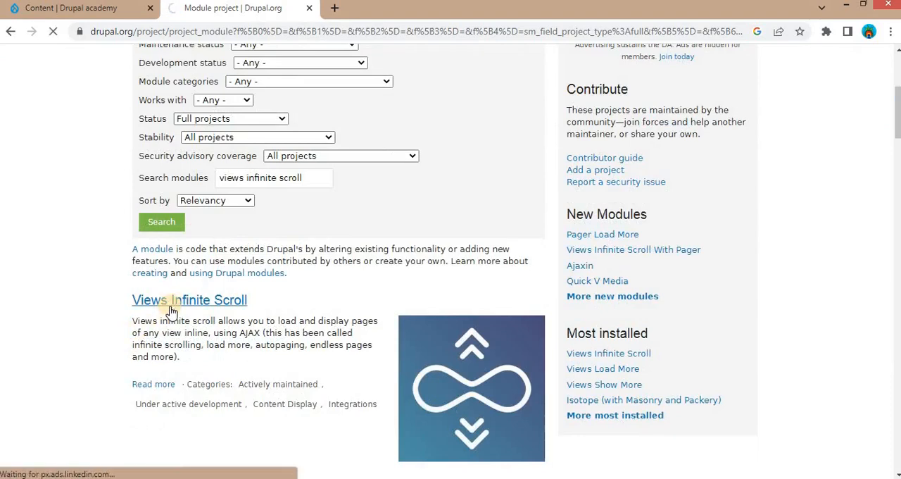
pyautogui.click(189, 298)
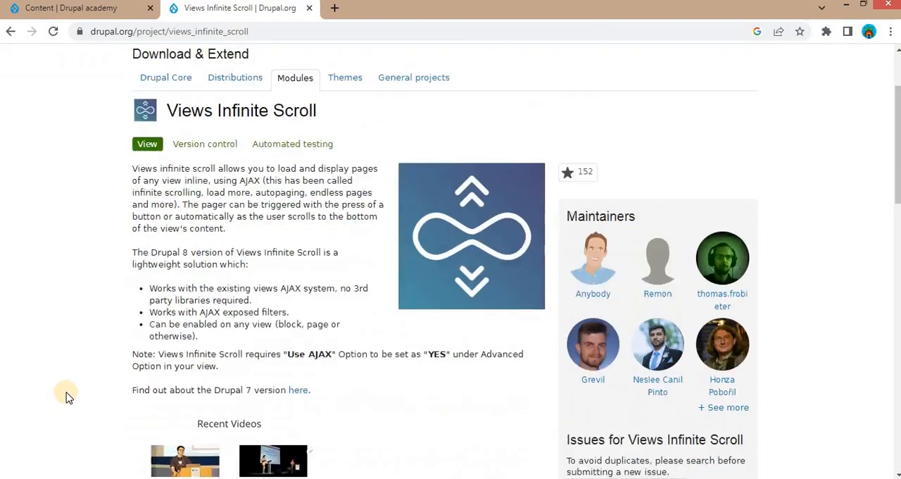
pyautogui.scroll(-3)
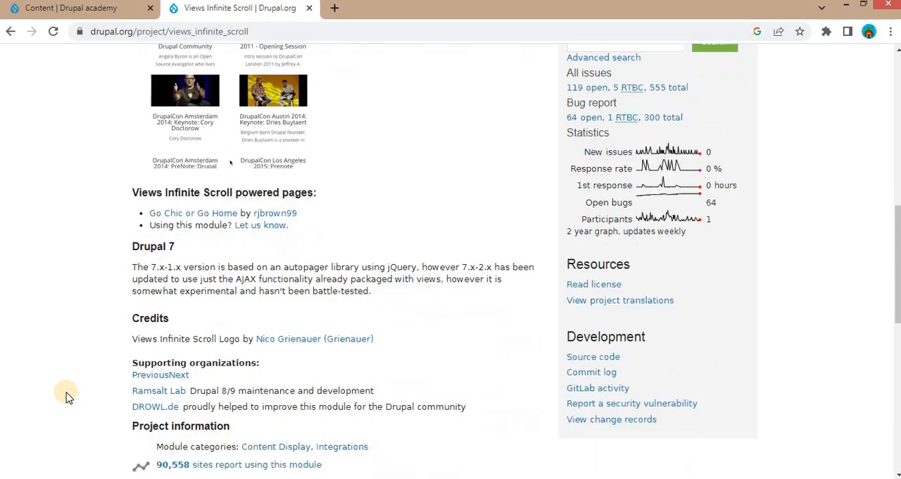
pyautogui.scroll(-3)
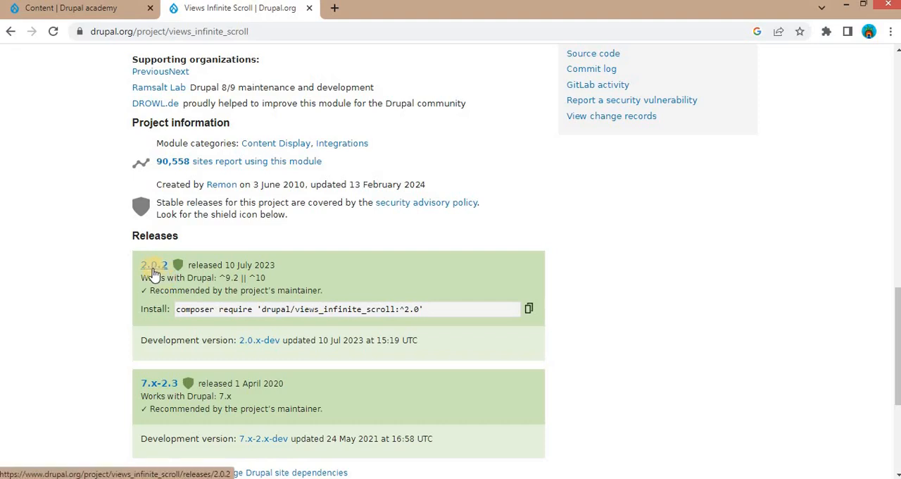
# From the 2.0.2 release page, download views_infinite_scroll as a zip archive.
pyautogui.click(153, 265)
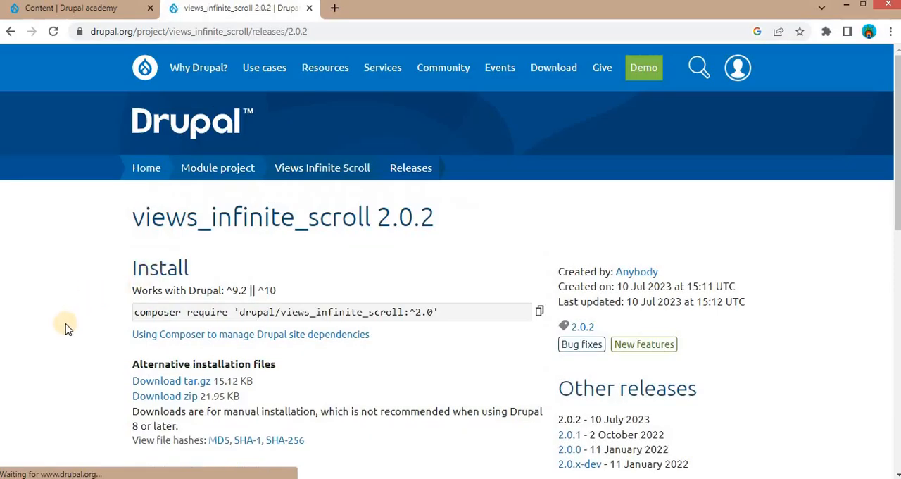
pyautogui.scroll(-3)
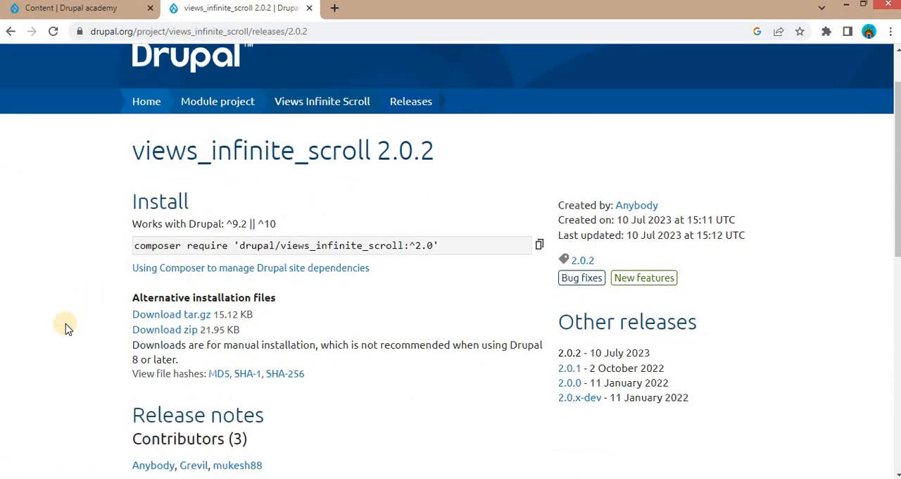
pyautogui.moveTo(163, 330)
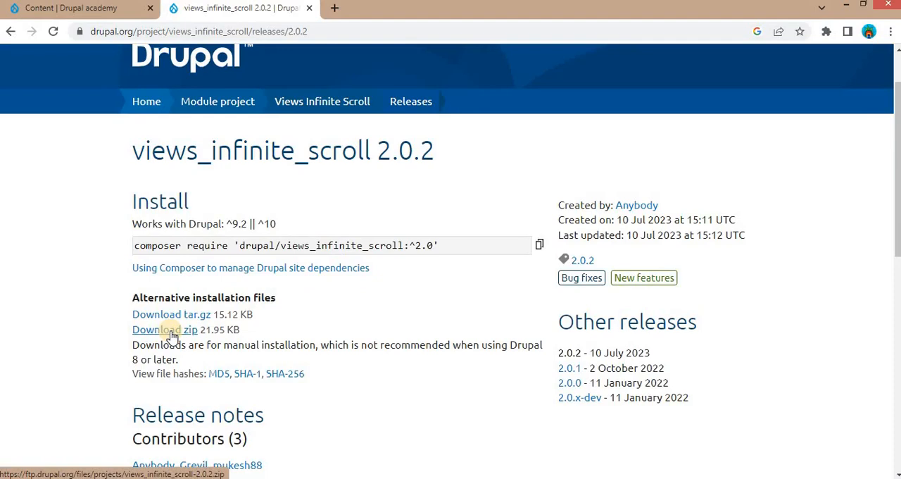
pyautogui.click(164, 329)
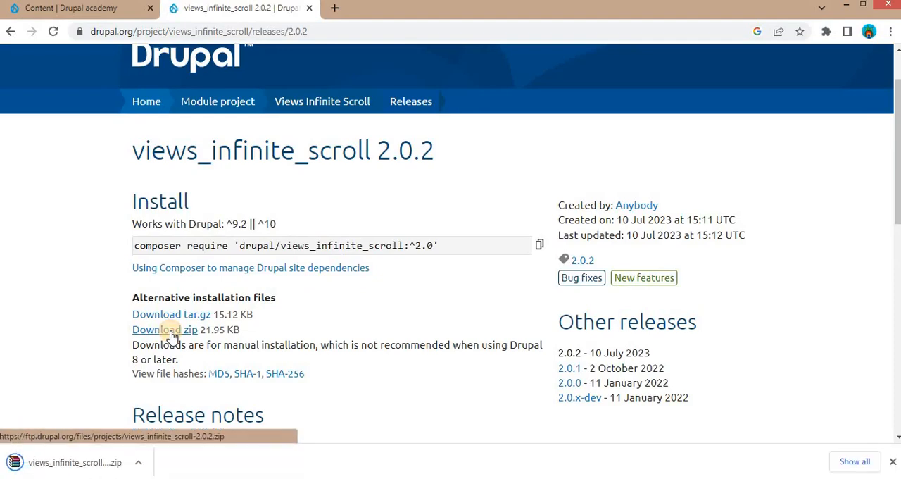
pyautogui.moveTo(774, 431)
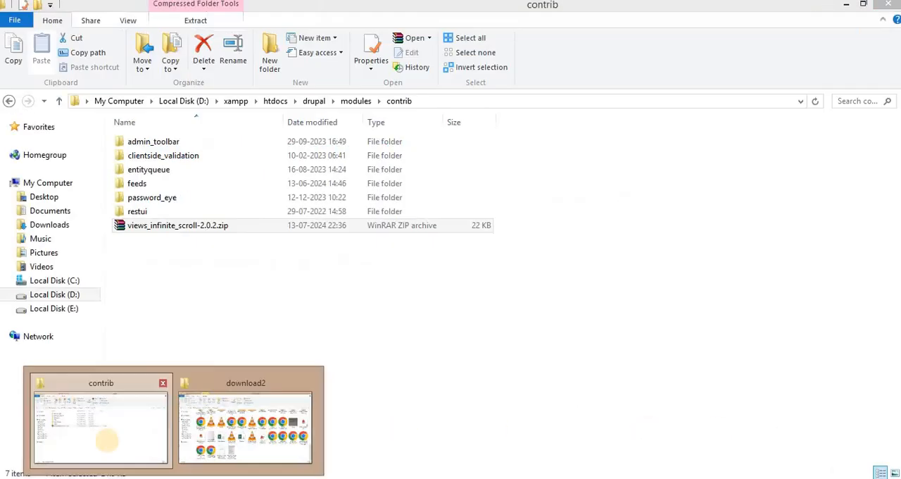
# Switch to the File Explorer window showing the modules contrib folder.
pyautogui.click(177, 225)
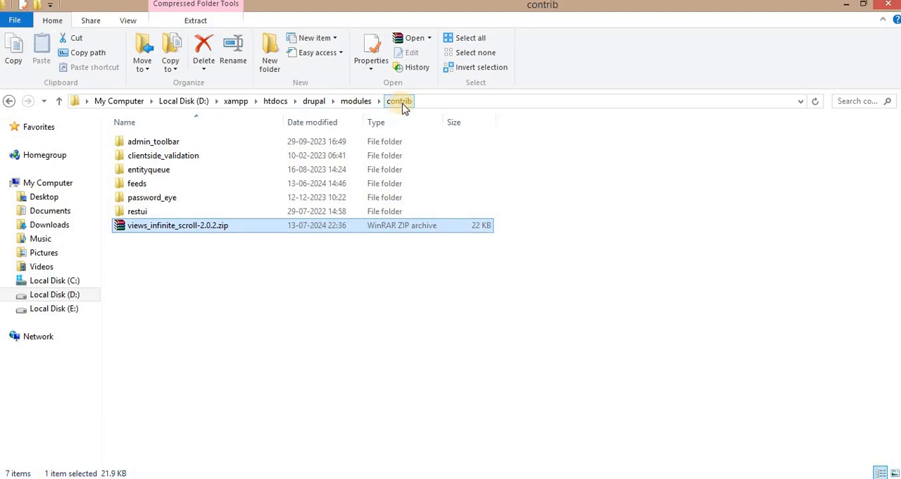
pyautogui.moveTo(399, 136)
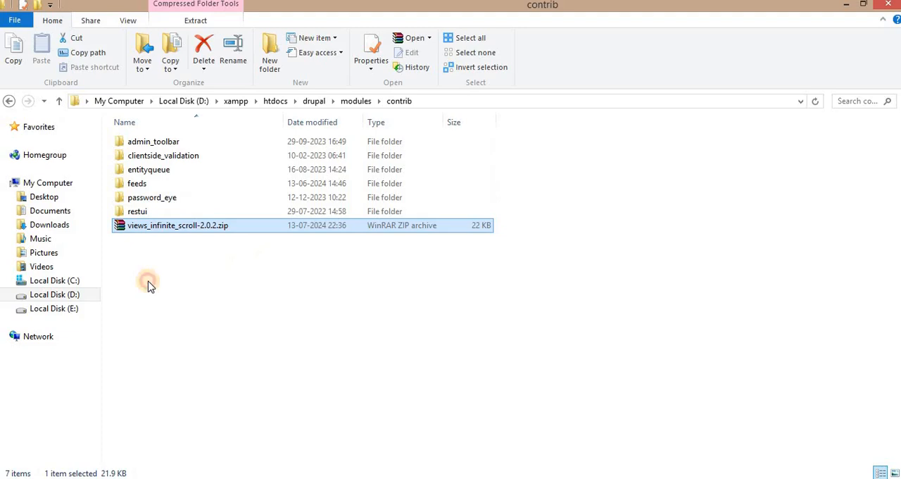
pyautogui.moveTo(186, 231)
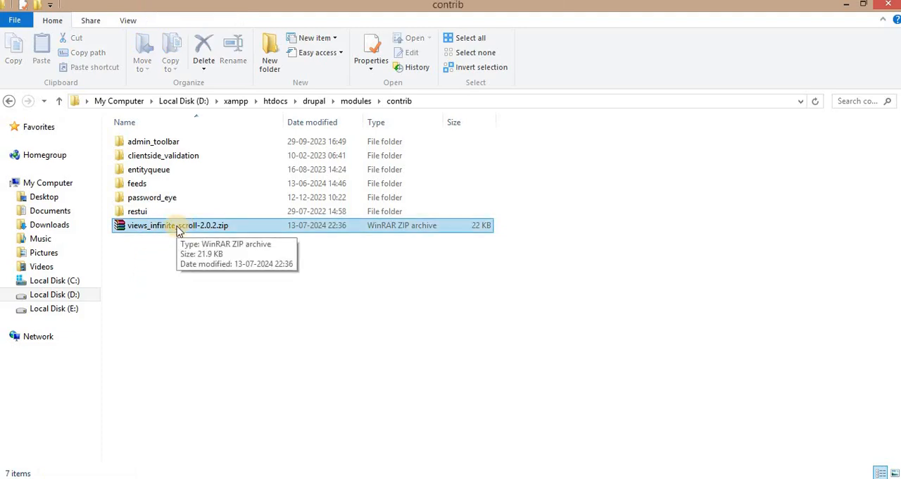
# Extract views_infinite_scroll-2.0.2.zip into the contrib folder, check the new folder, and return to the Drupal admin.
pyautogui.click(177, 225)
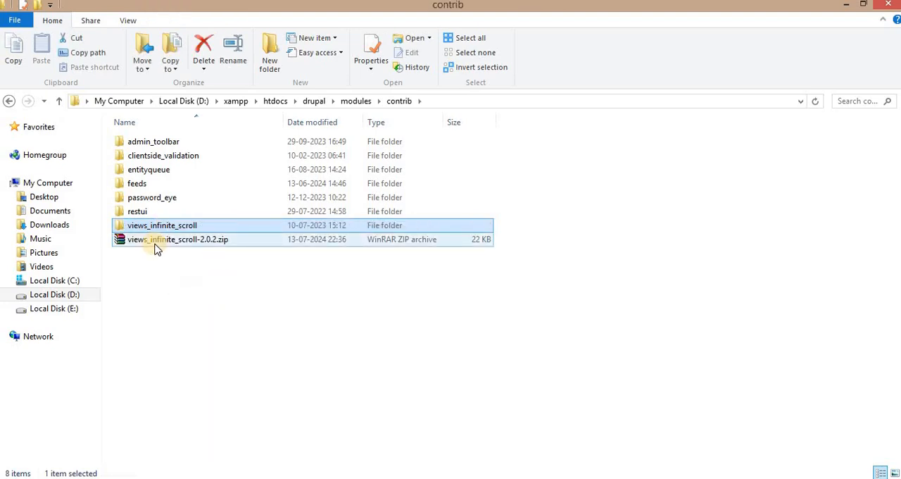
pyautogui.moveTo(155, 239)
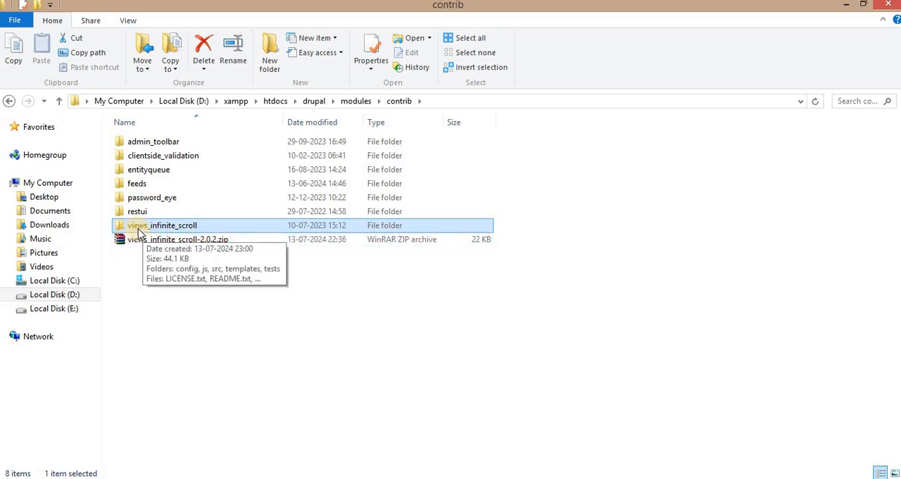
pyautogui.moveTo(178, 232)
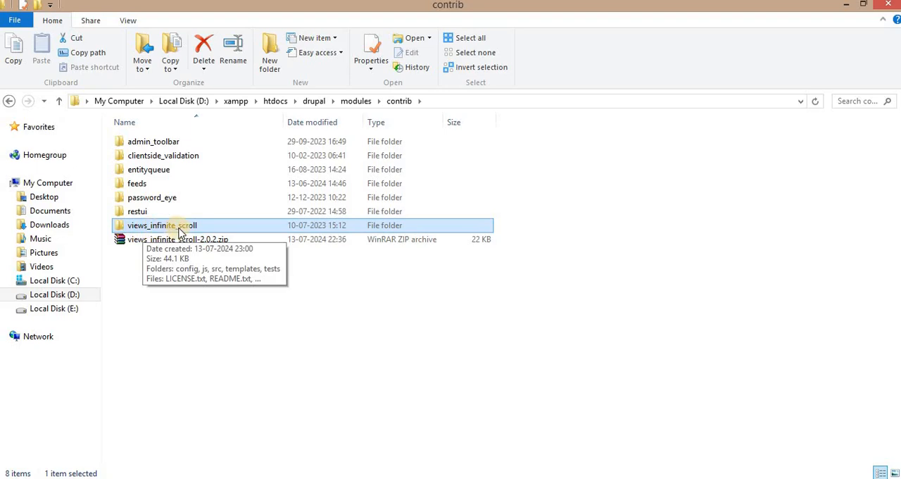
pyautogui.doubleClick(163, 225)
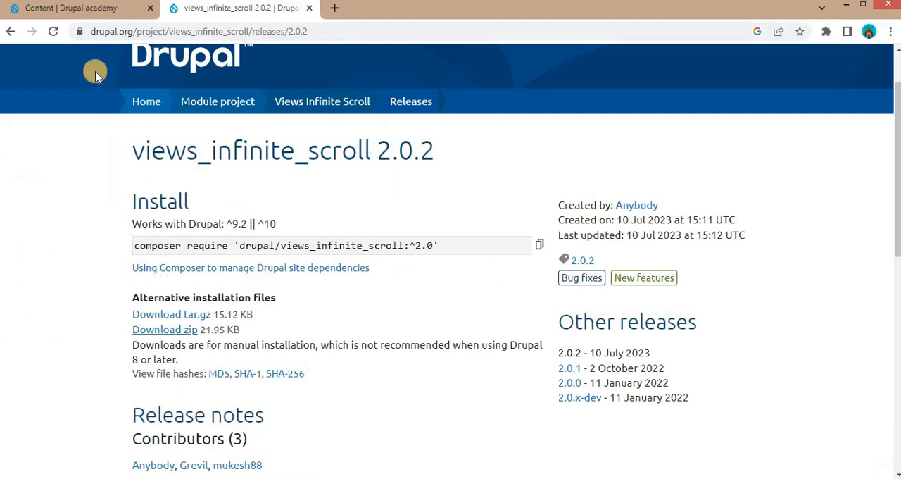
pyautogui.click(71, 8)
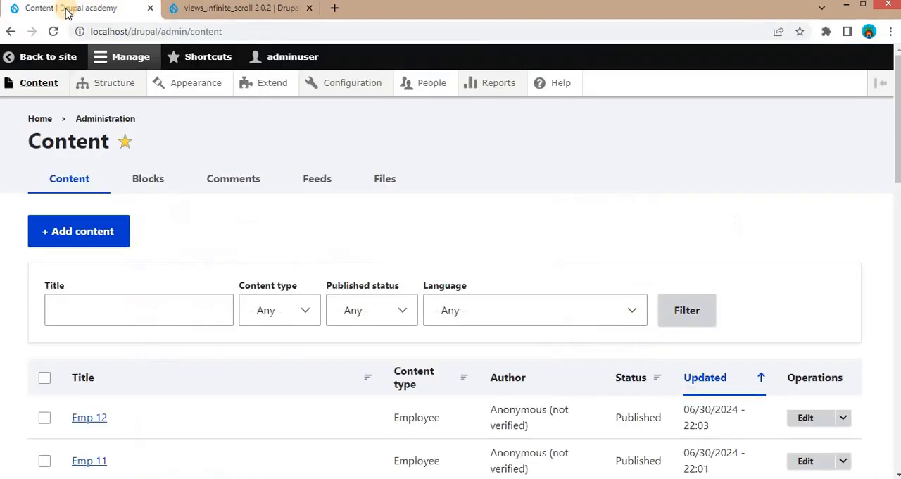
pyautogui.moveTo(401, 237)
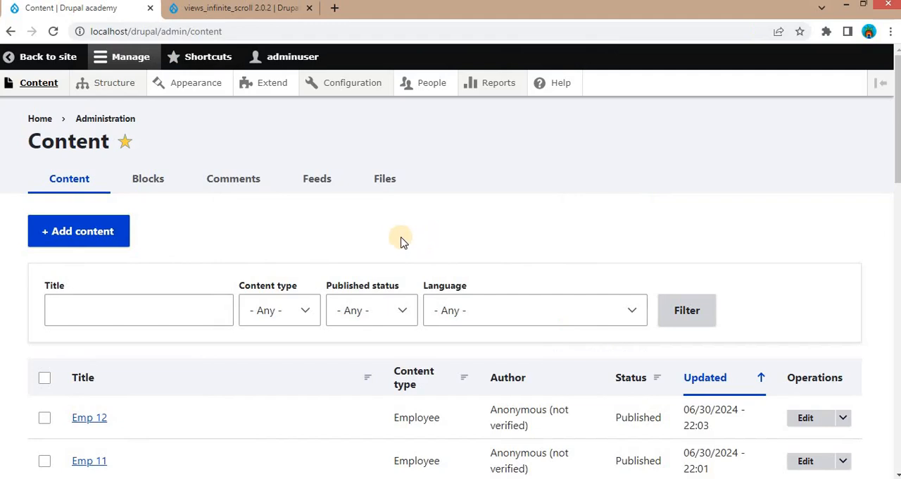
pyautogui.moveTo(166, 91)
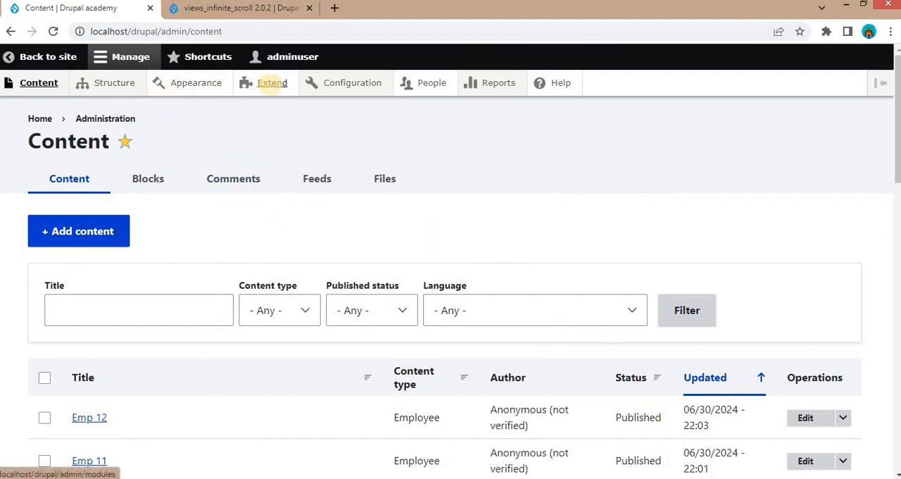
# Head to the Extend module list from the admin toolbar.
pyautogui.click(272, 81)
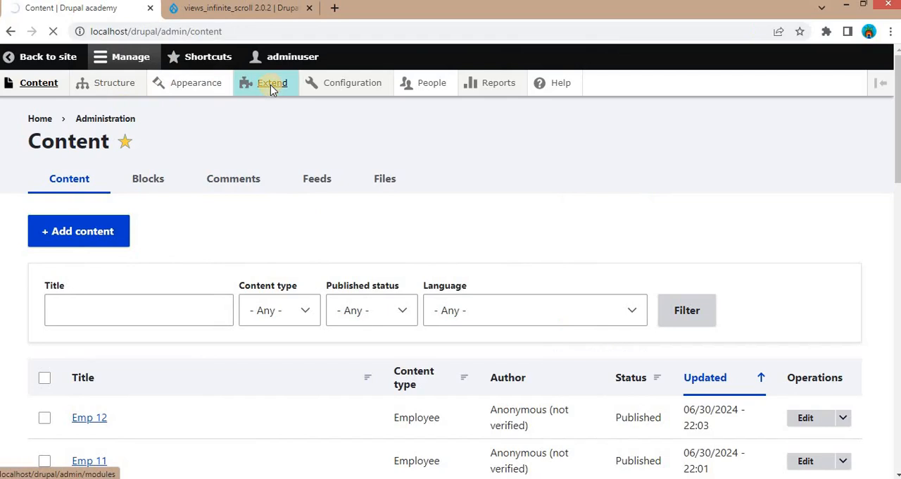
# Filter the Extend list by 'views', tick Views Infinite Scroll 2.0.2, and review its details.
pyautogui.click(270, 81)
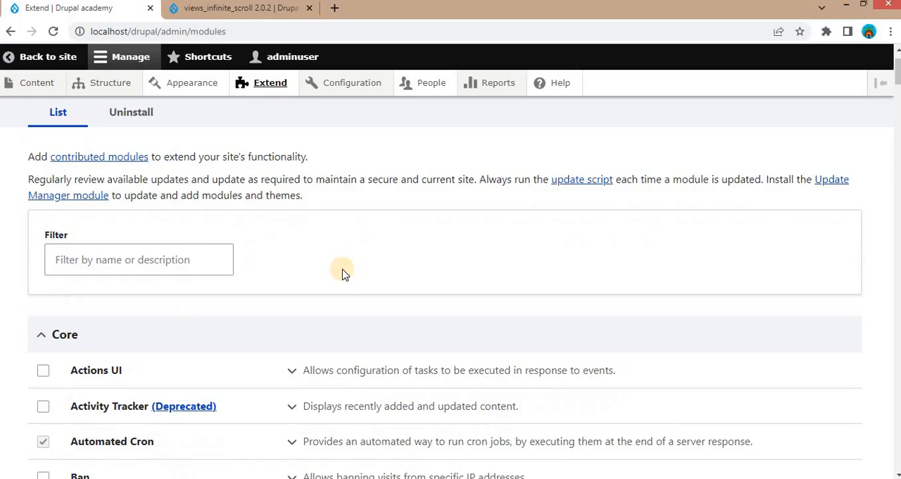
pyautogui.click(138, 259)
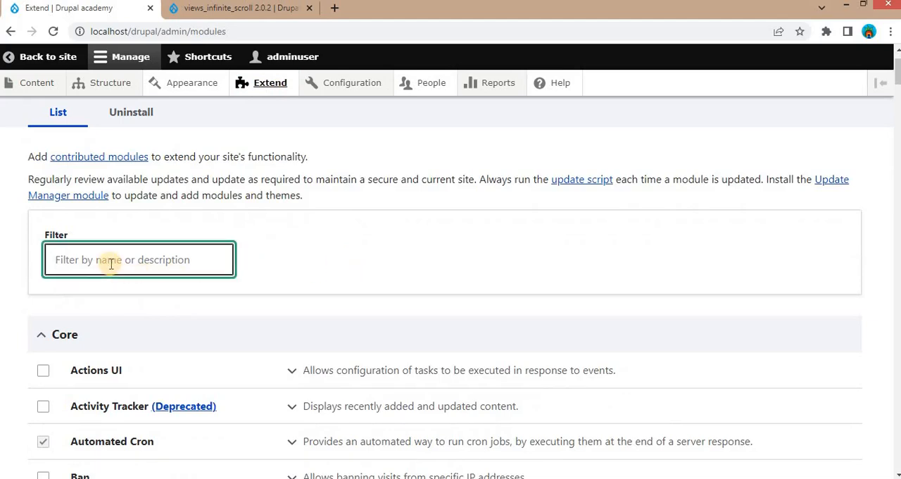
pyautogui.write('views inf')
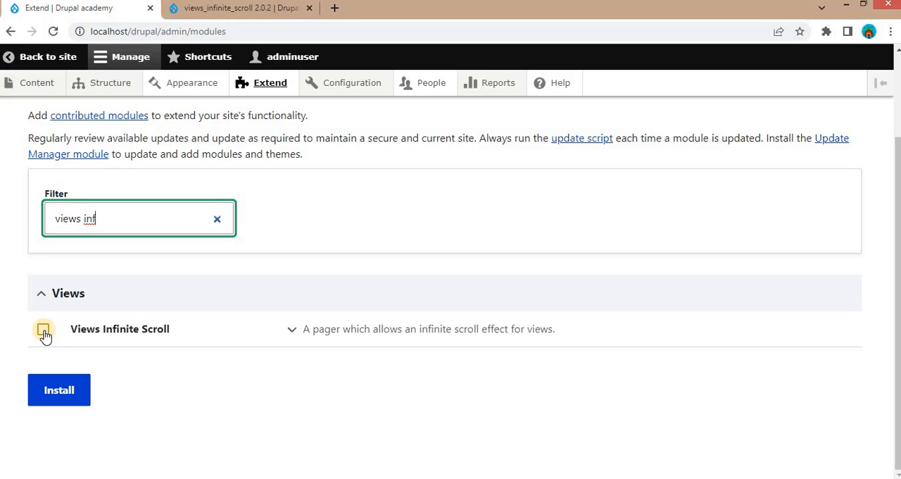
pyautogui.click(42, 329)
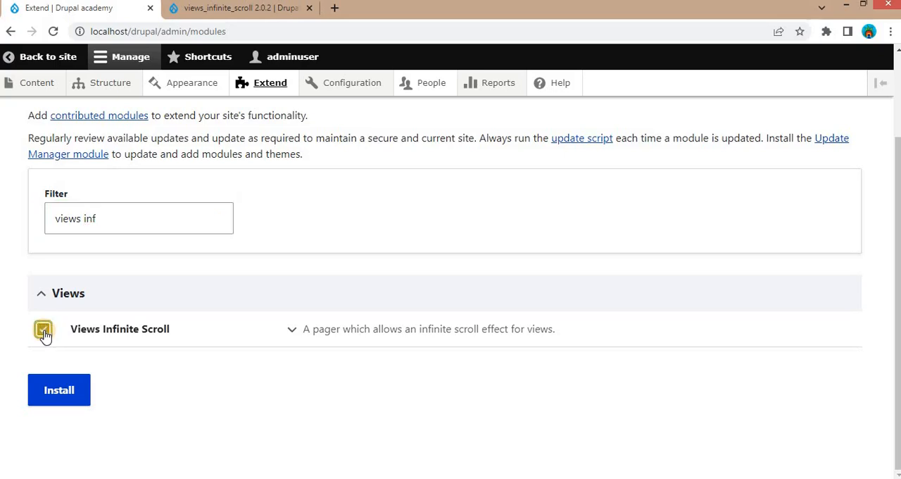
pyautogui.click(42, 329)
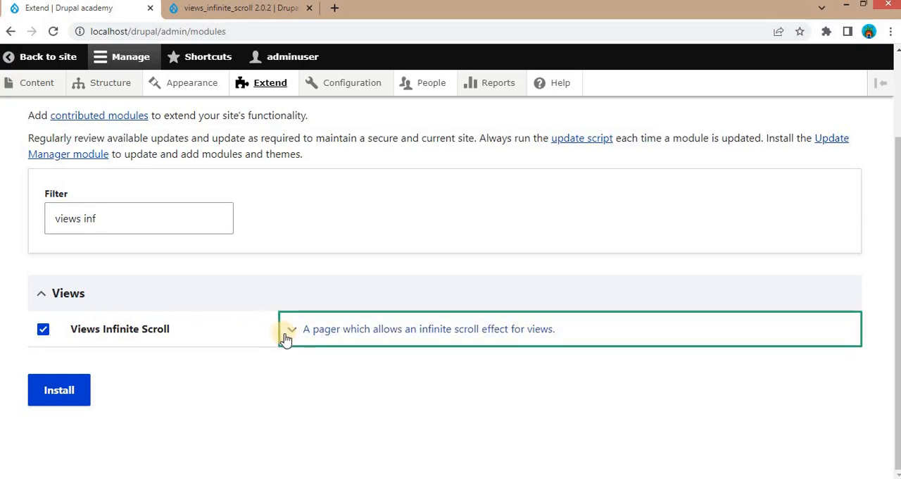
pyautogui.click(290, 329)
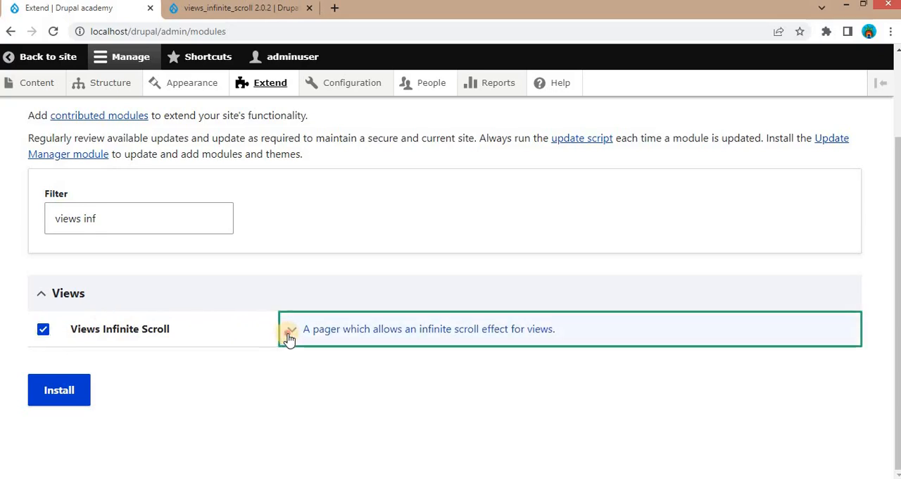
pyautogui.click(290, 329)
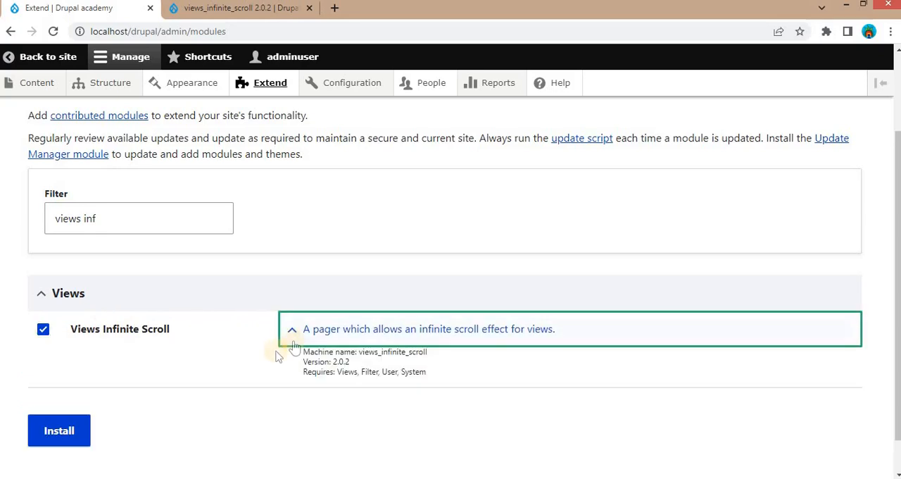
pyautogui.moveTo(427, 364)
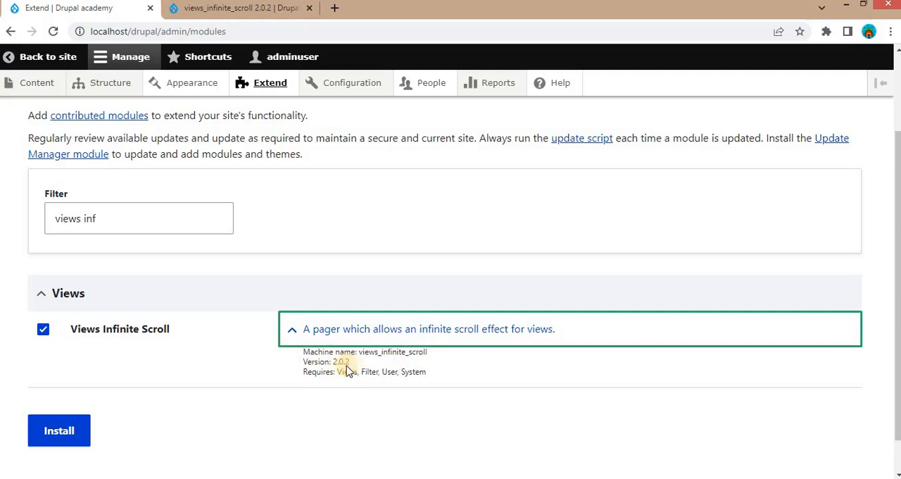
pyautogui.moveTo(301, 378)
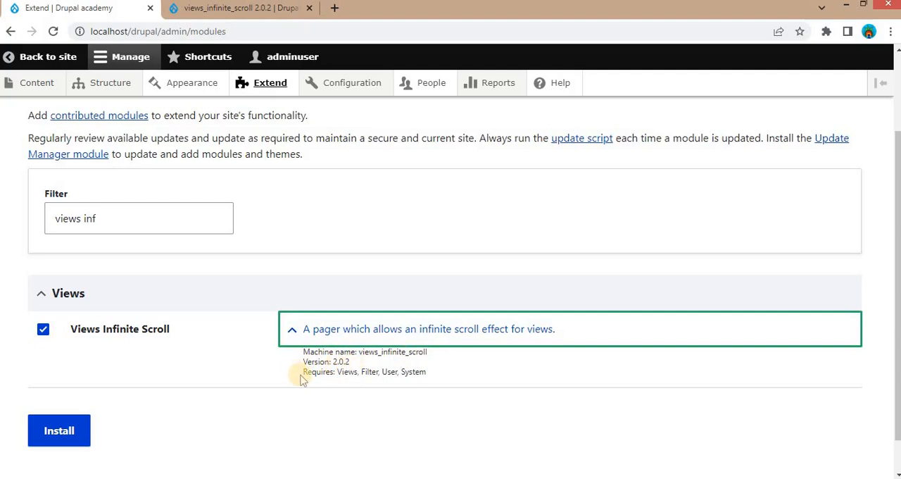
pyautogui.moveTo(354, 371)
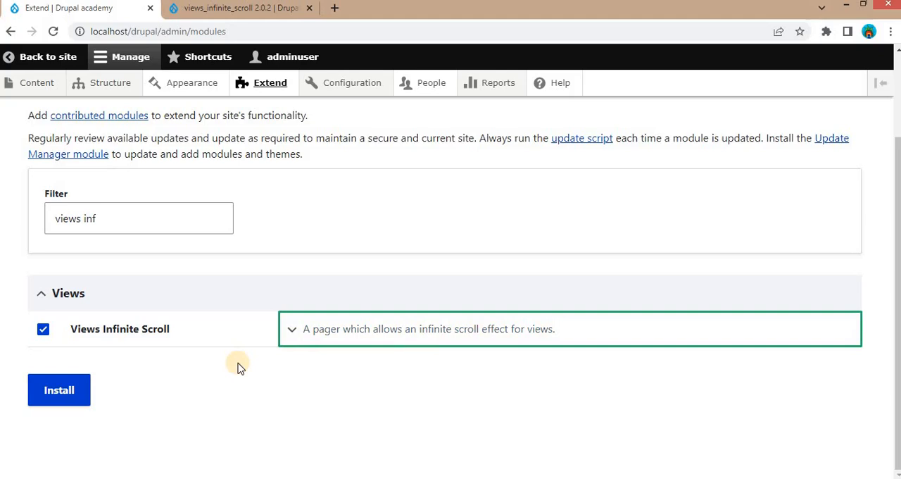
pyautogui.click(60, 390)
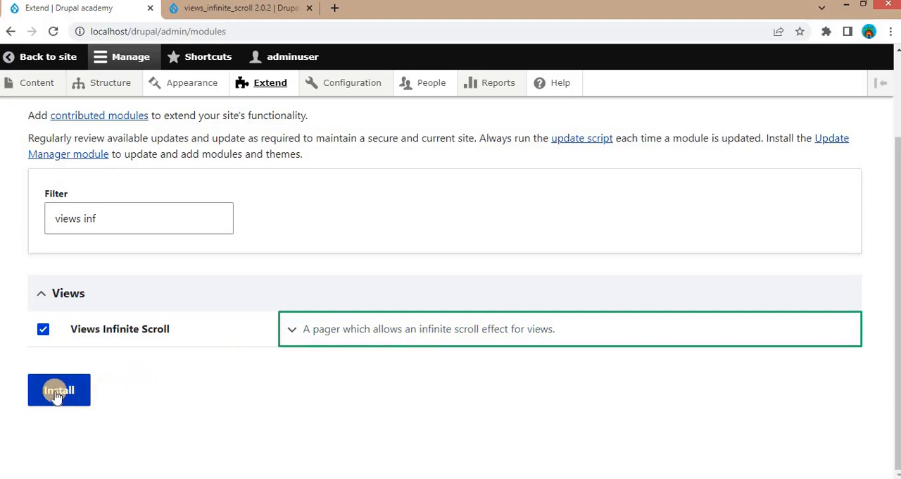
# Install the checked Views Infinite Scroll module and wait for the 'has been enabled' message.
pyautogui.click(59, 390)
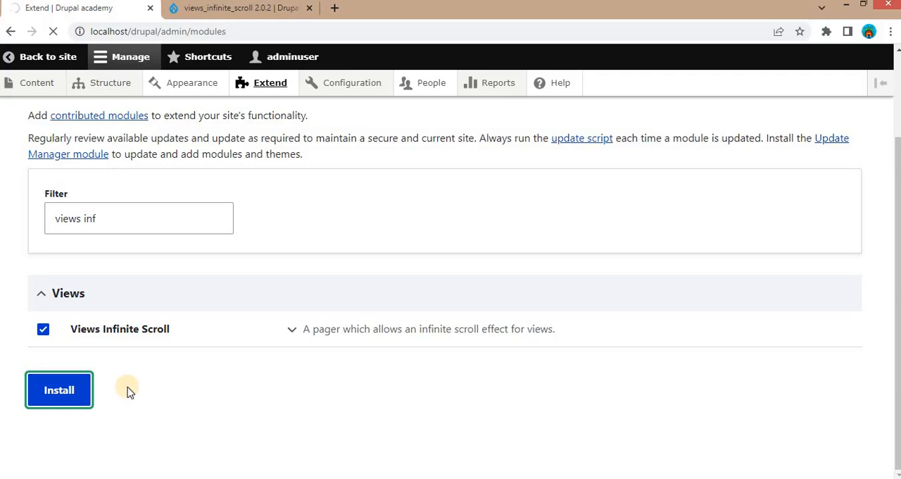
pyautogui.moveTo(172, 311)
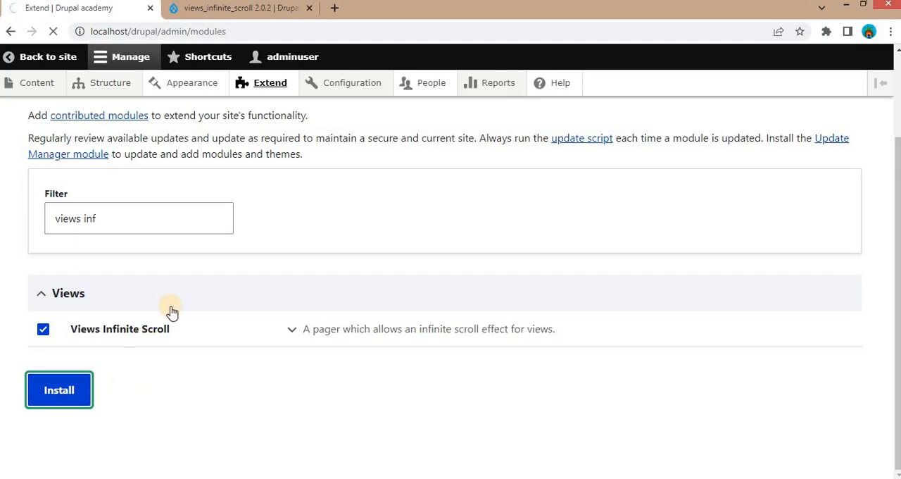
pyautogui.click(59, 388)
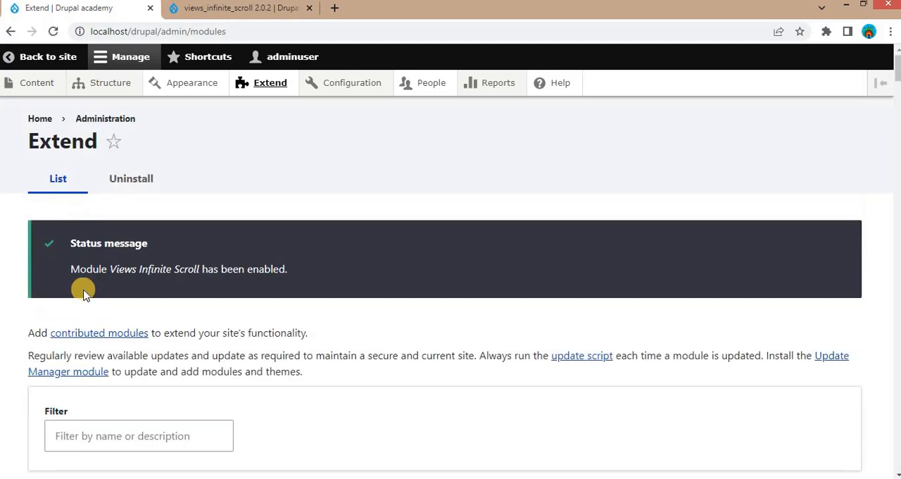
pyautogui.moveTo(76, 275)
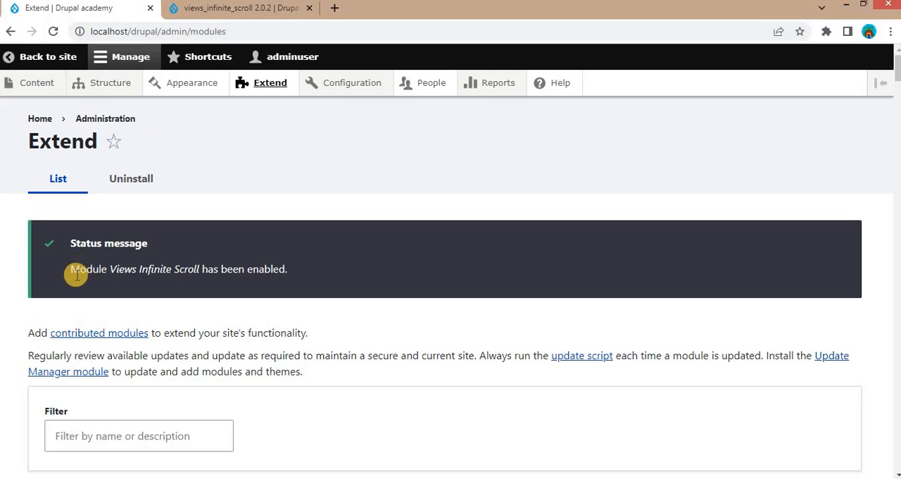
pyautogui.moveTo(234, 274)
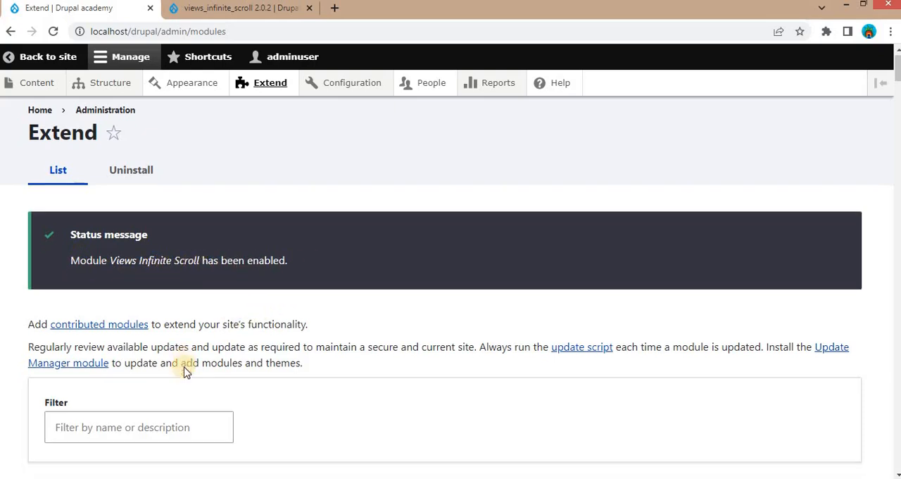
# Filter the Extend list for Views Infinite Scroll again, heading toward the Uninstall tab.
pyautogui.scroll(-3)
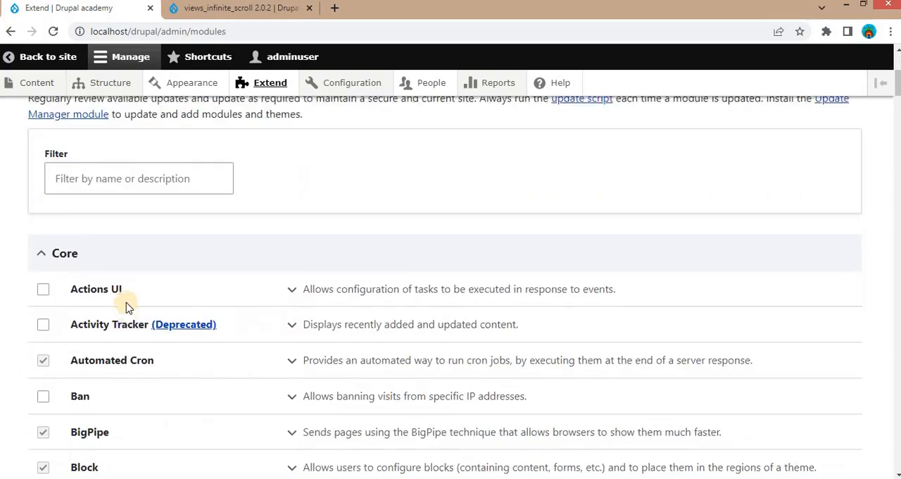
pyautogui.write('views inf')
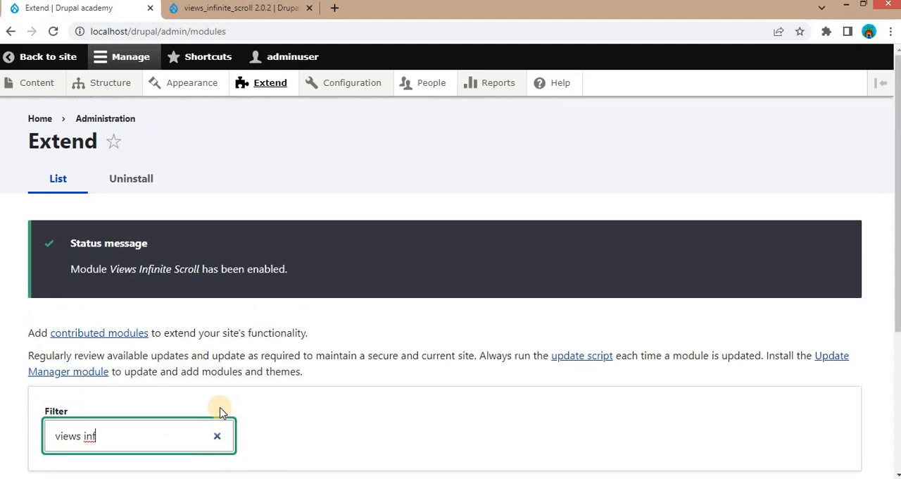
pyautogui.moveTo(130, 178)
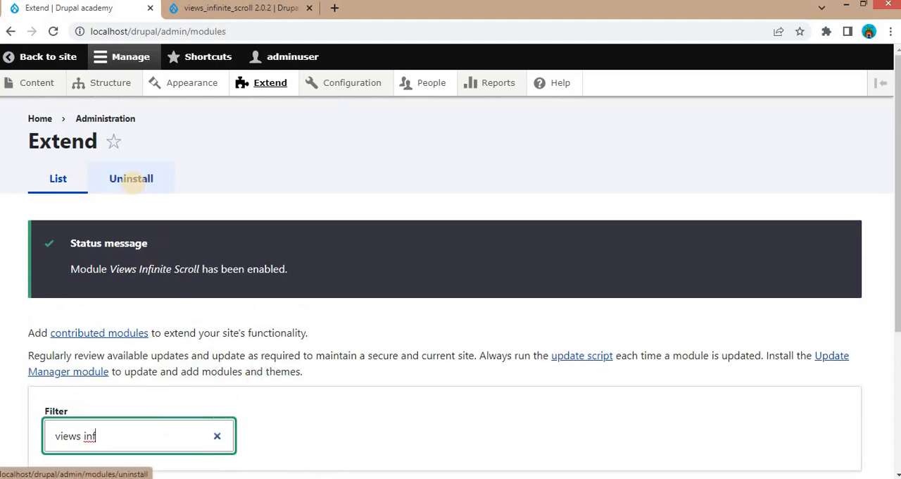
# On the Uninstall page, filter modules by 'view' and check Views Infinite Scroll for removal.
pyautogui.click(131, 177)
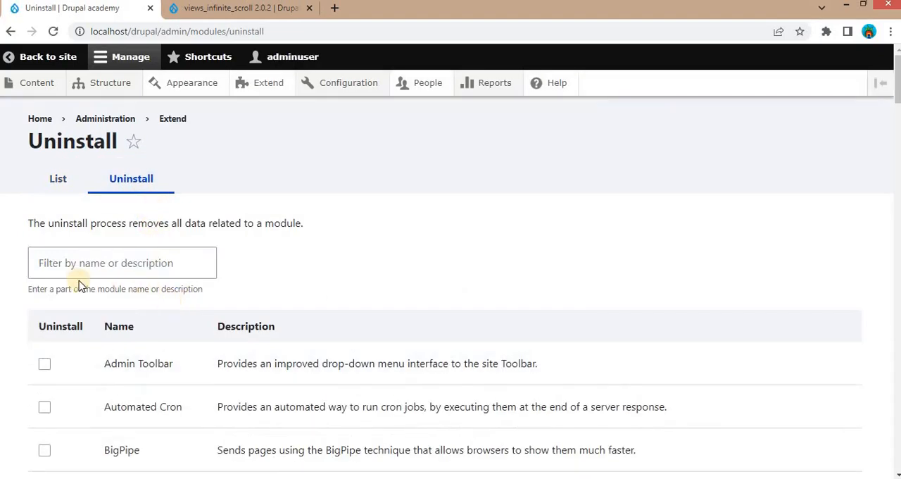
pyautogui.click(121, 264)
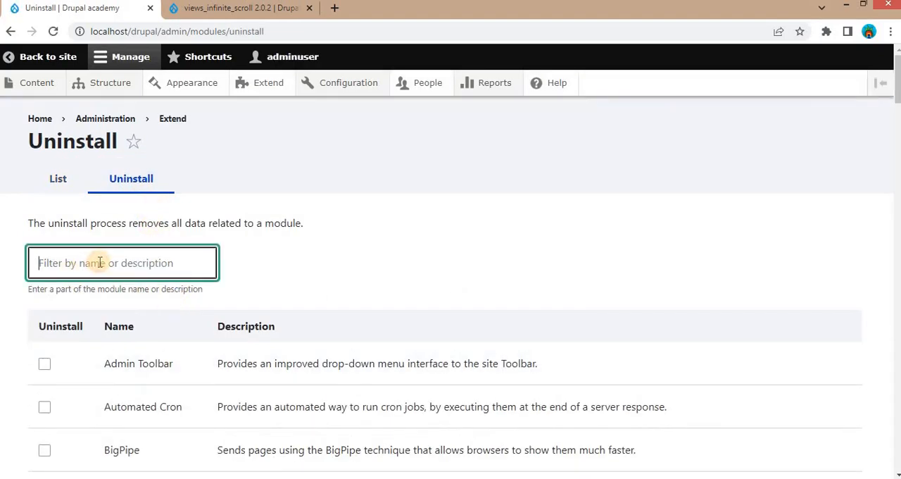
pyautogui.write('views')
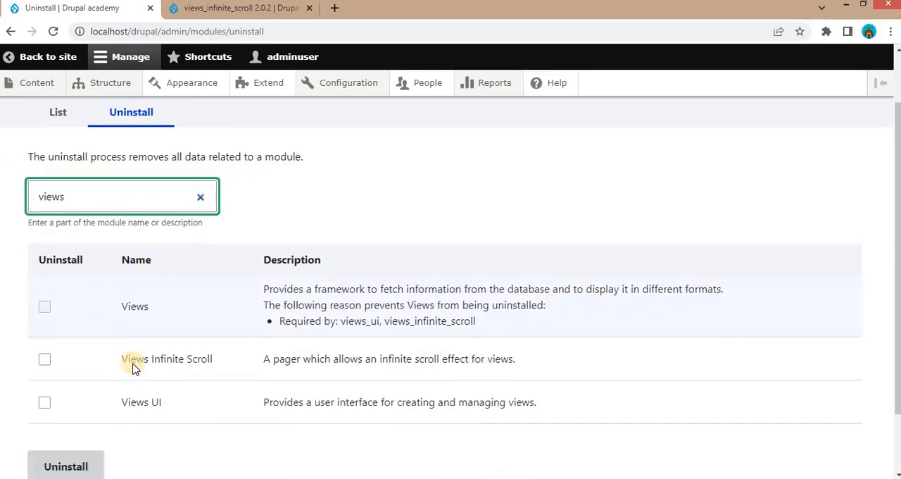
pyautogui.click(45, 359)
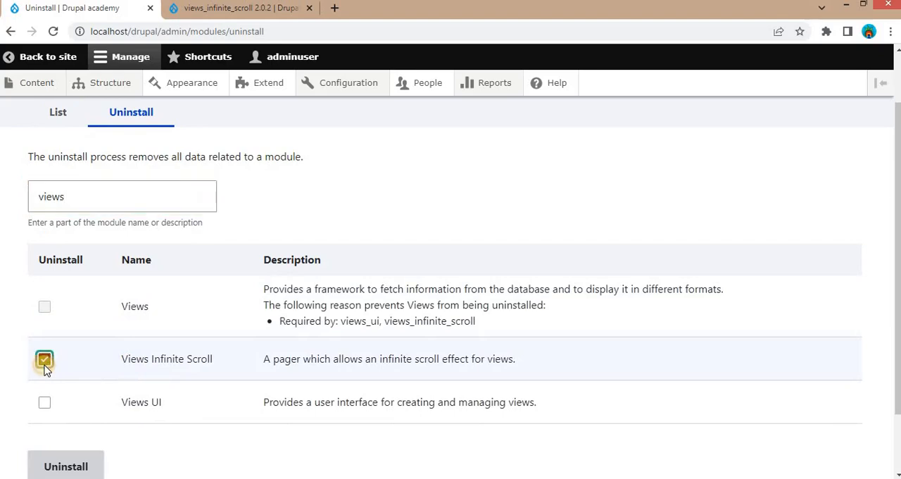
pyautogui.scroll(-3)
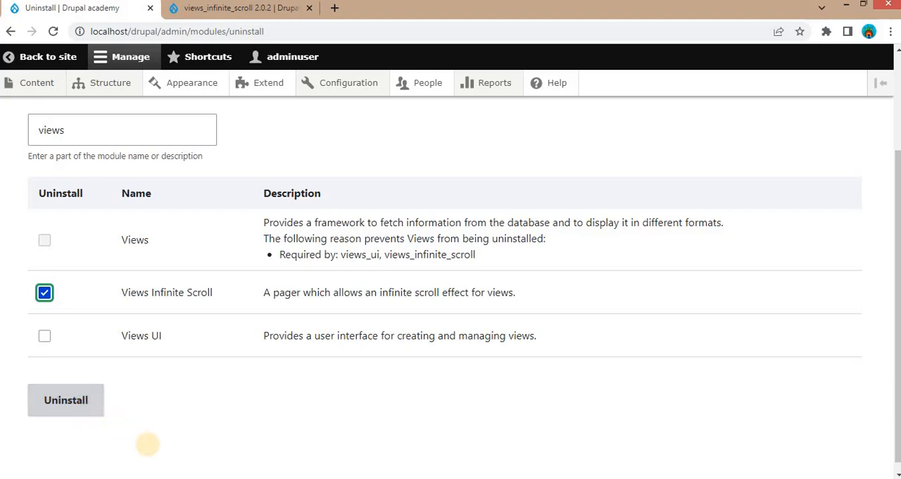
pyautogui.moveTo(150, 450)
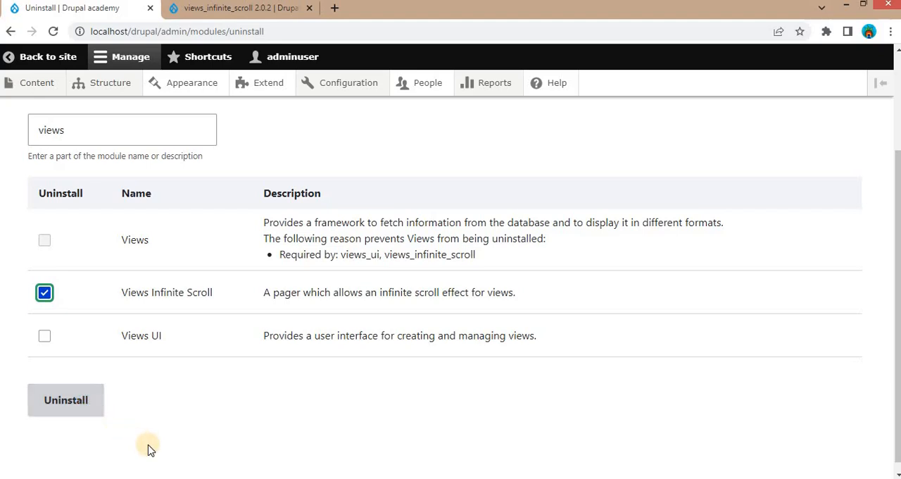